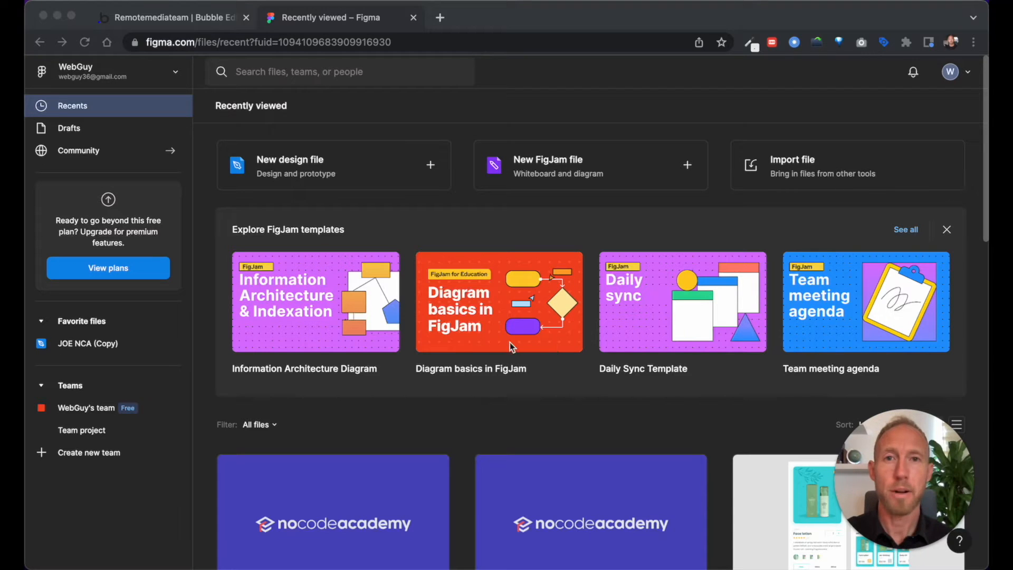
pyautogui.moveTo(511, 342)
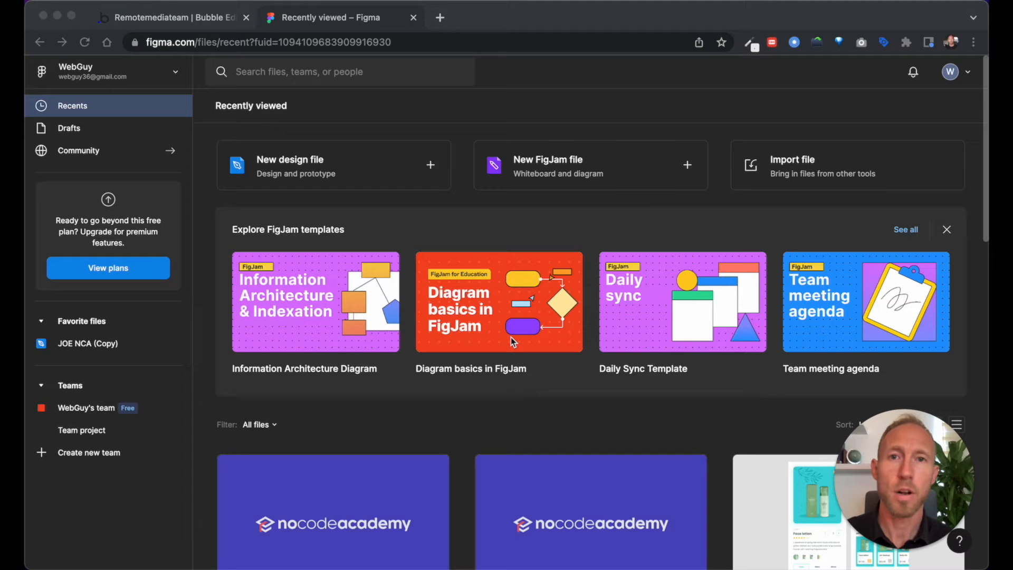
pyautogui.moveTo(593, 217)
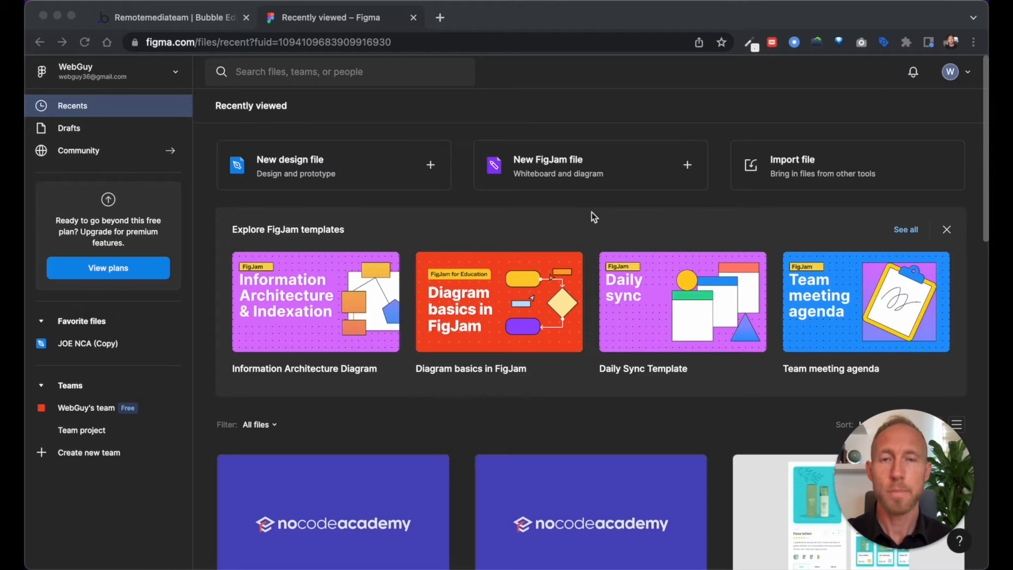
pyautogui.moveTo(757, 181)
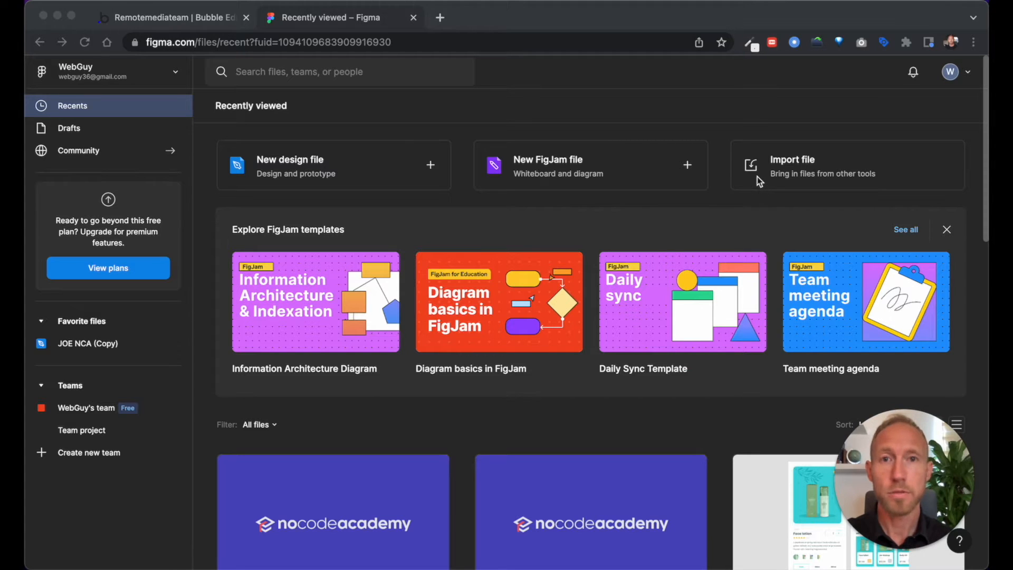
pyautogui.moveTo(716, 194)
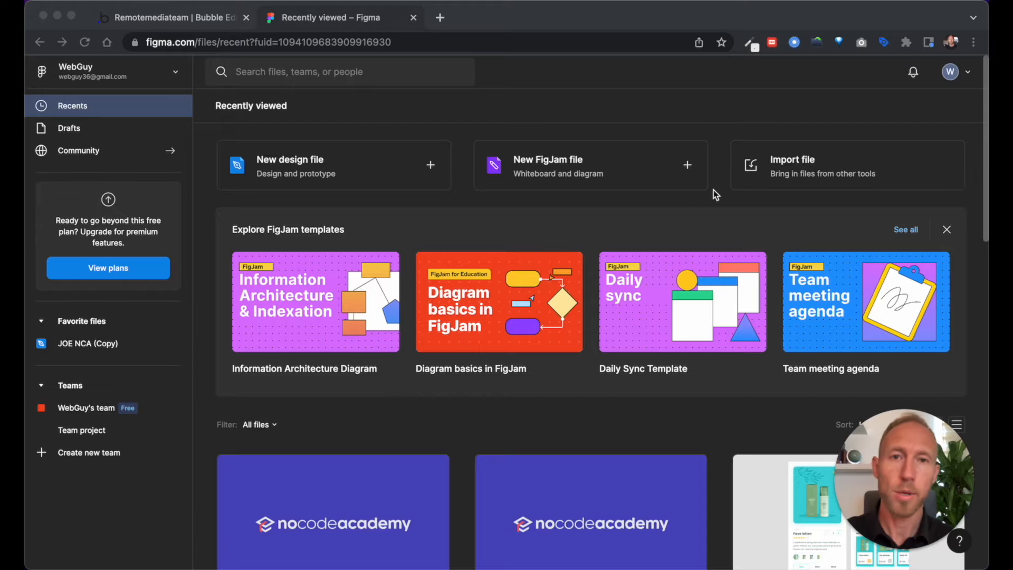
pyautogui.moveTo(756, 184)
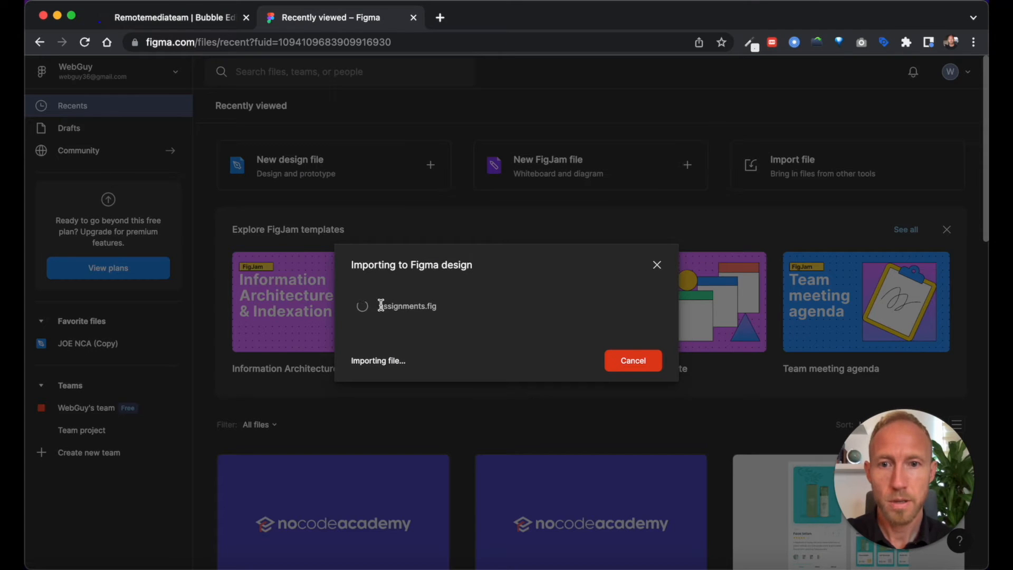
pyautogui.moveTo(617, 357)
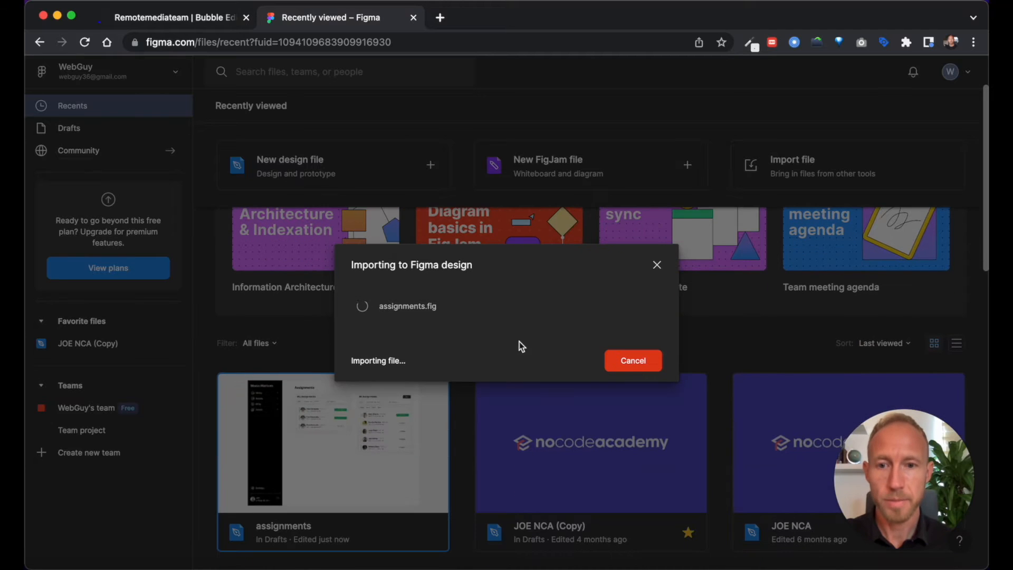
pyautogui.moveTo(461, 401)
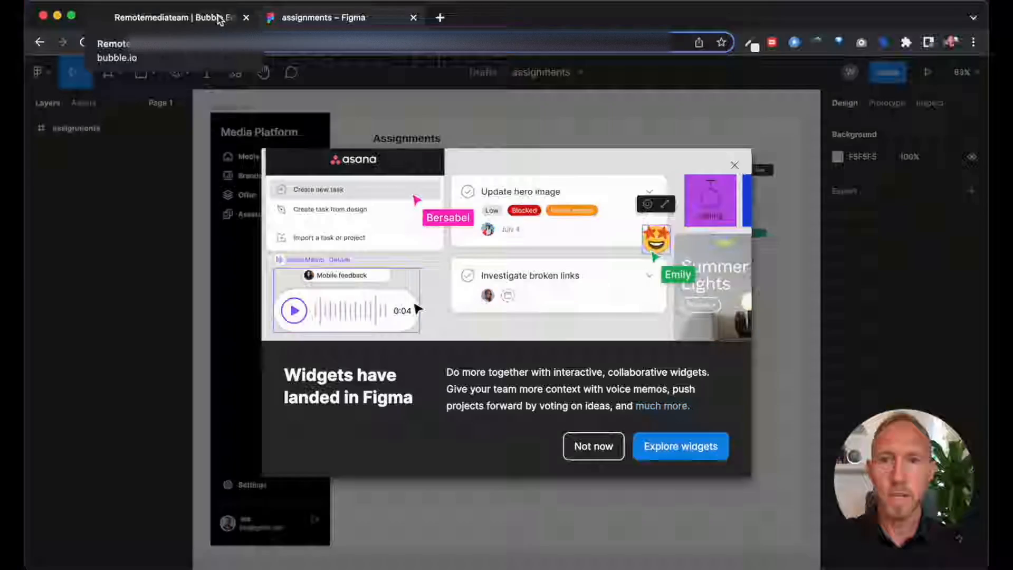
pyautogui.click(171, 18)
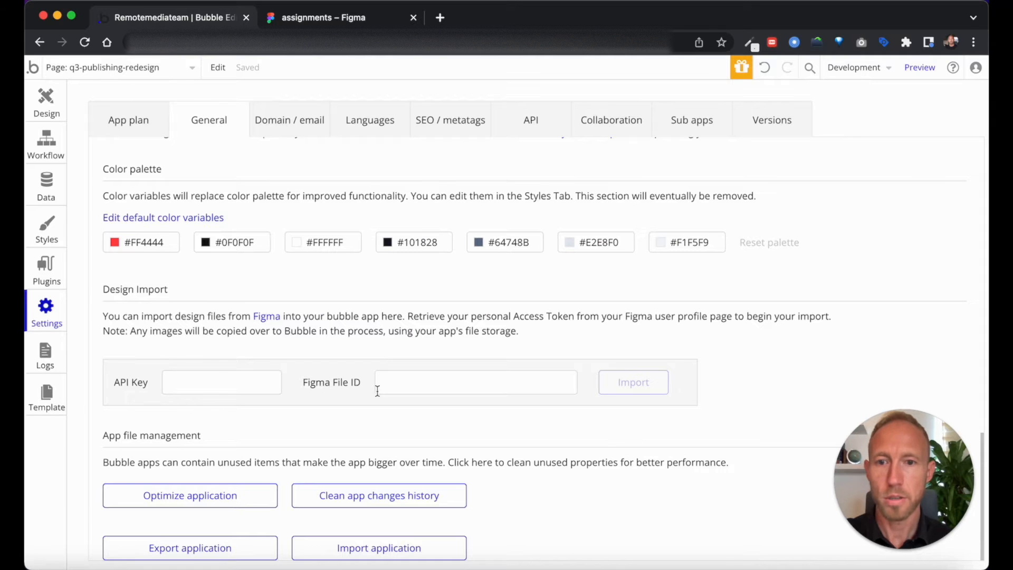
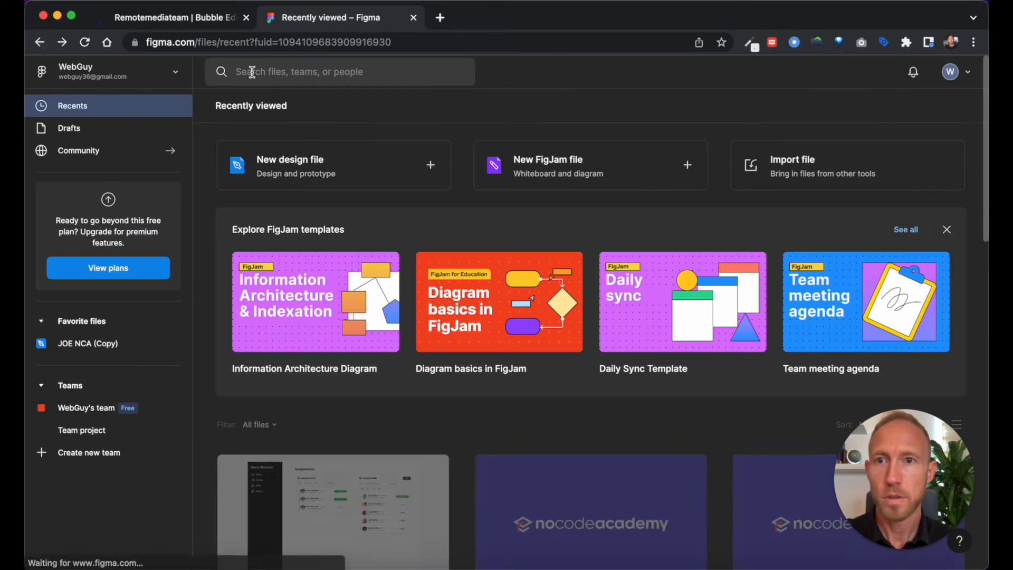
pyautogui.click(949, 71)
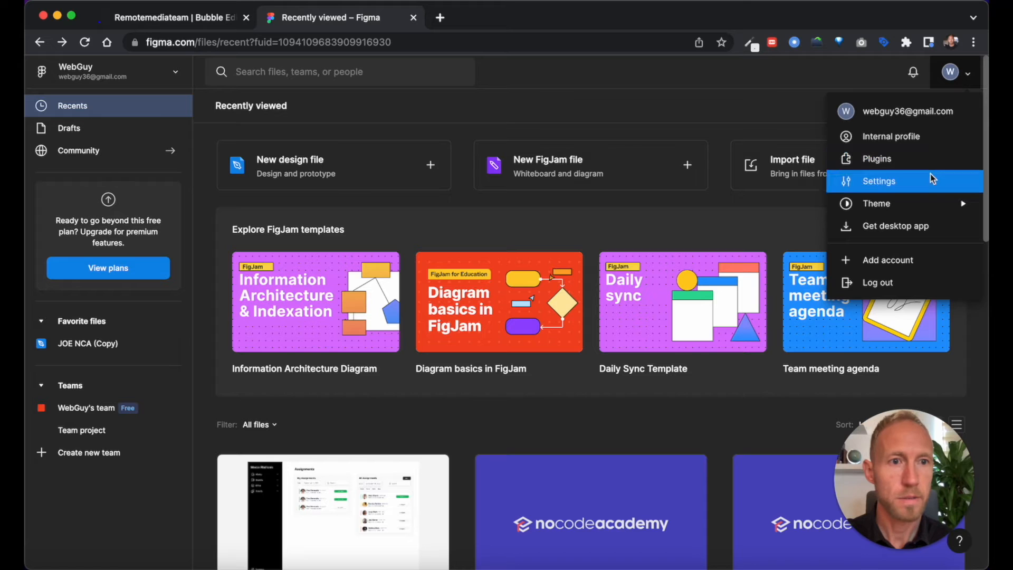
pyautogui.click(879, 180)
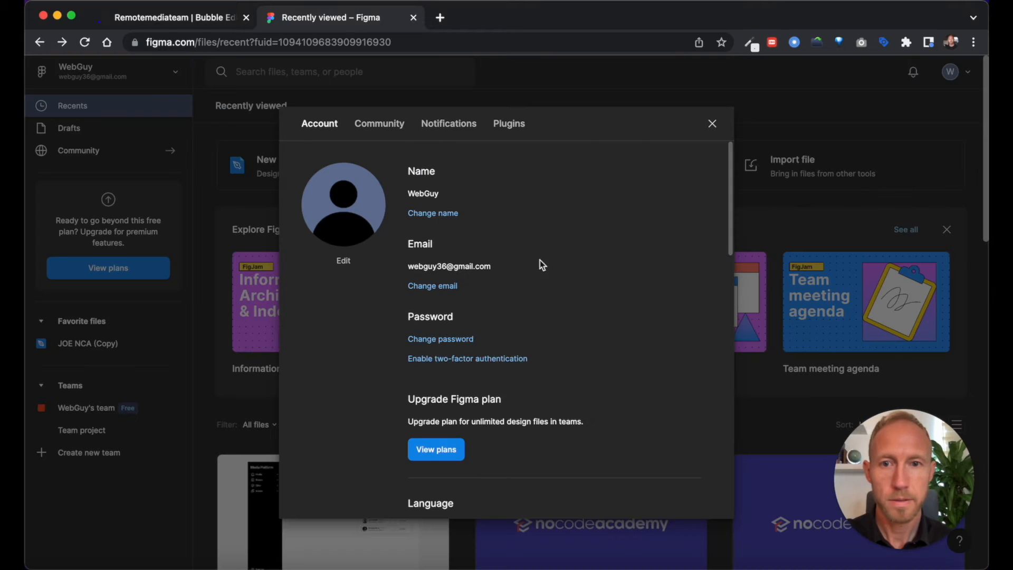
pyautogui.scroll(-3)
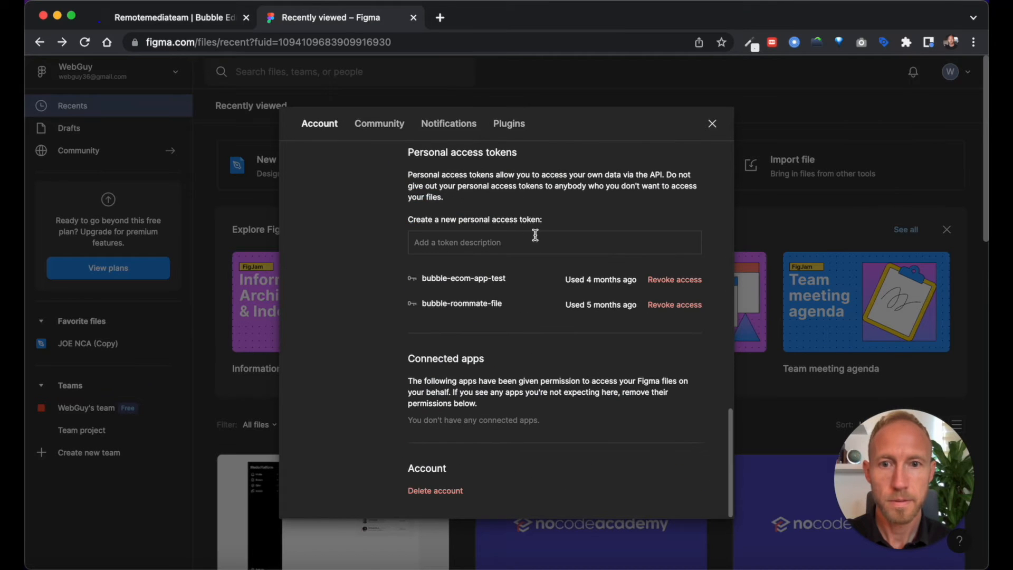
pyautogui.scroll(3)
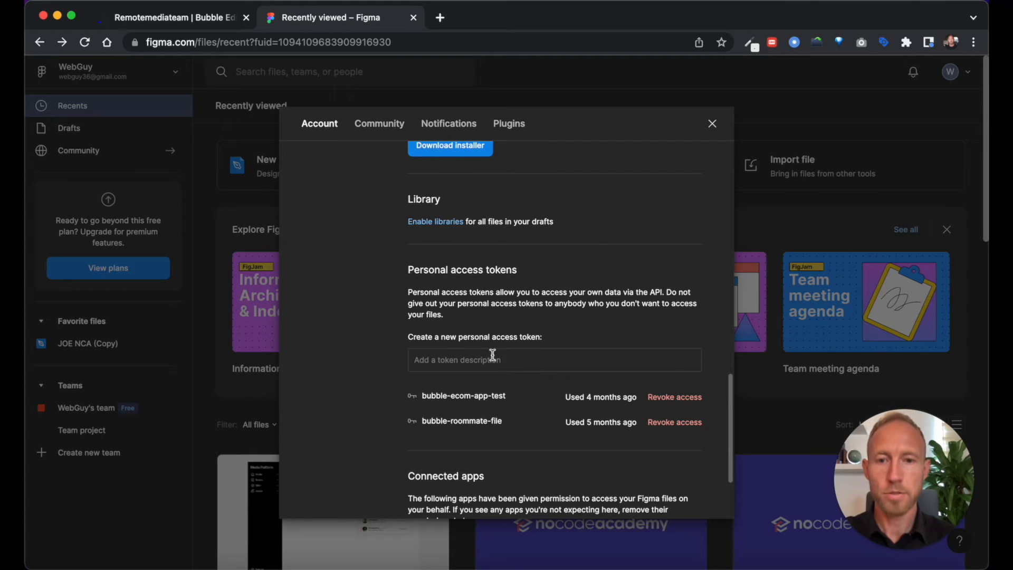
# Step: Generate a token described 'bubble figma file' and copy it to the clipboard
pyautogui.write('bubble figma file')
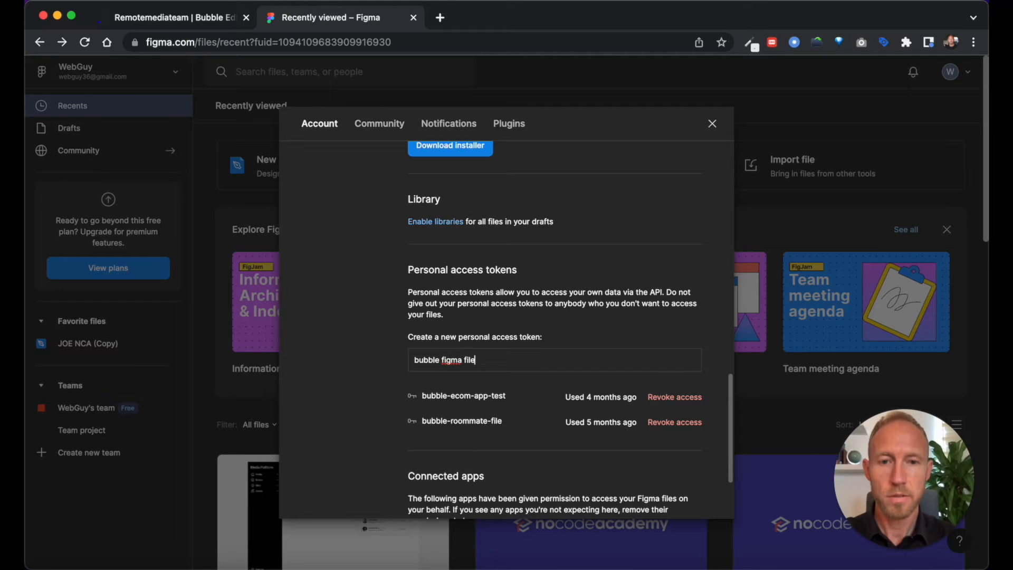
pyautogui.press('Return')
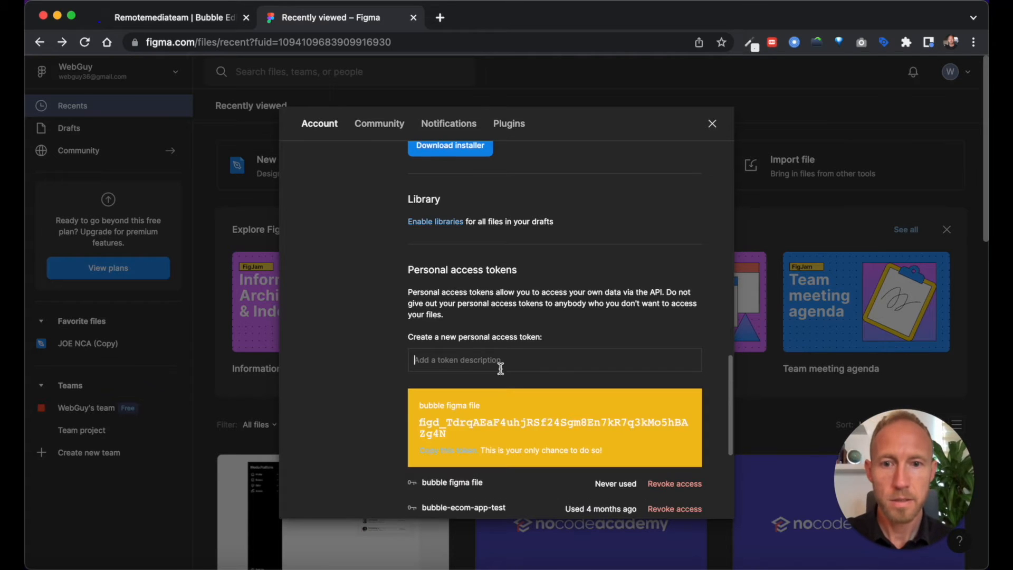
pyautogui.click(448, 451)
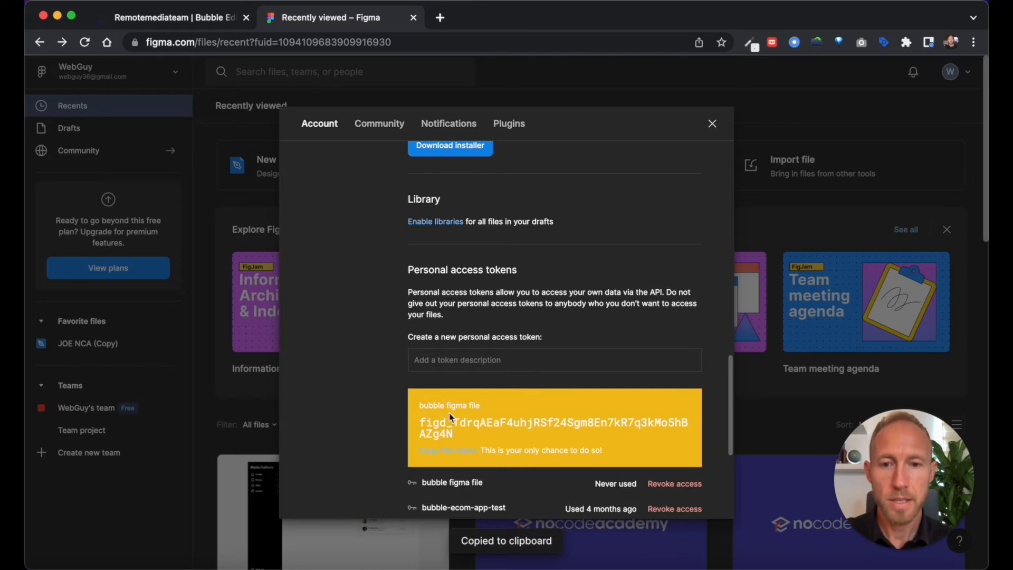
# Step: Paste the copied Figma token into the design import's API Key field next to the File ID
pyautogui.click(174, 18)
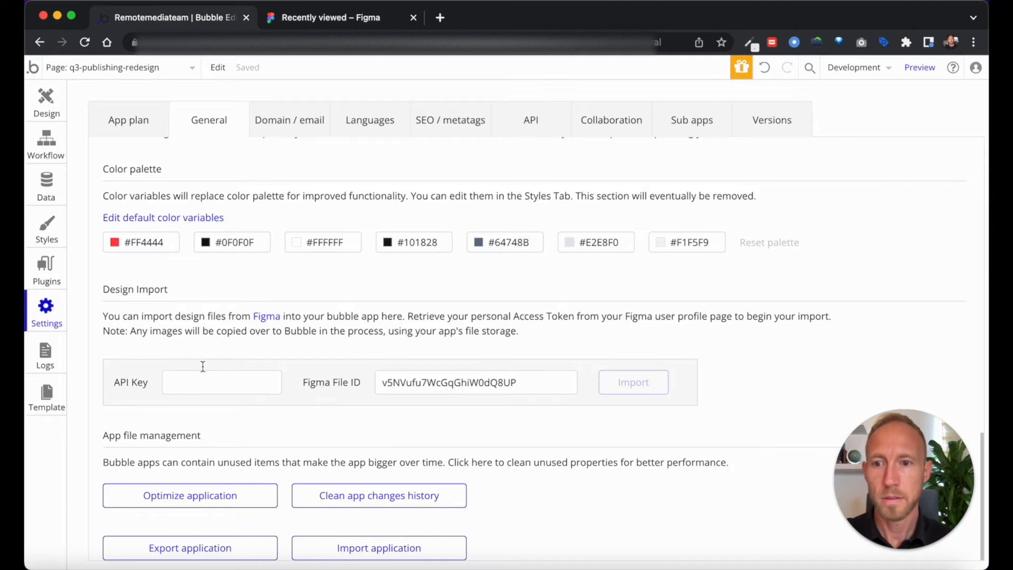
pyautogui.rightClick(222, 382)
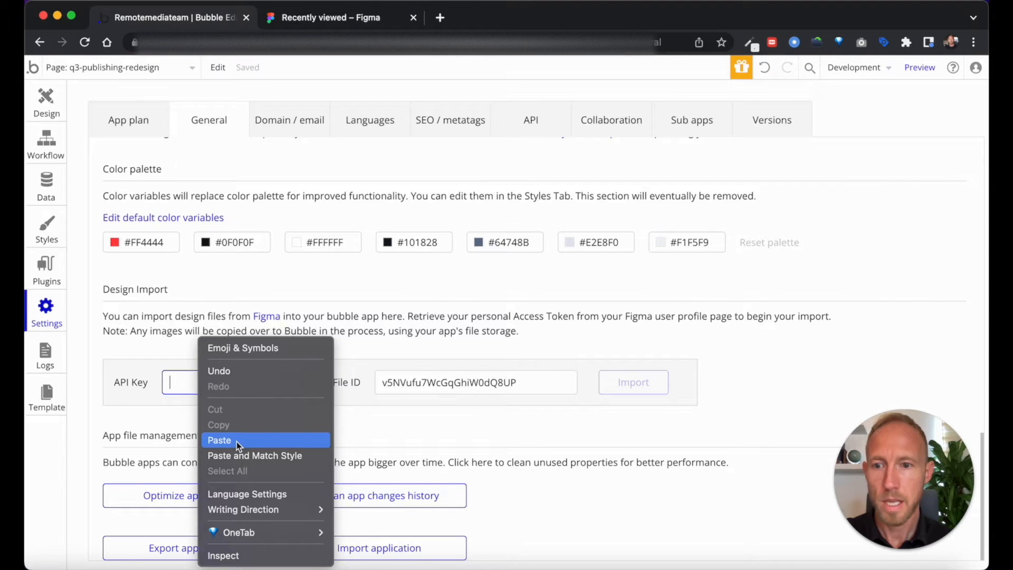
pyautogui.click(219, 440)
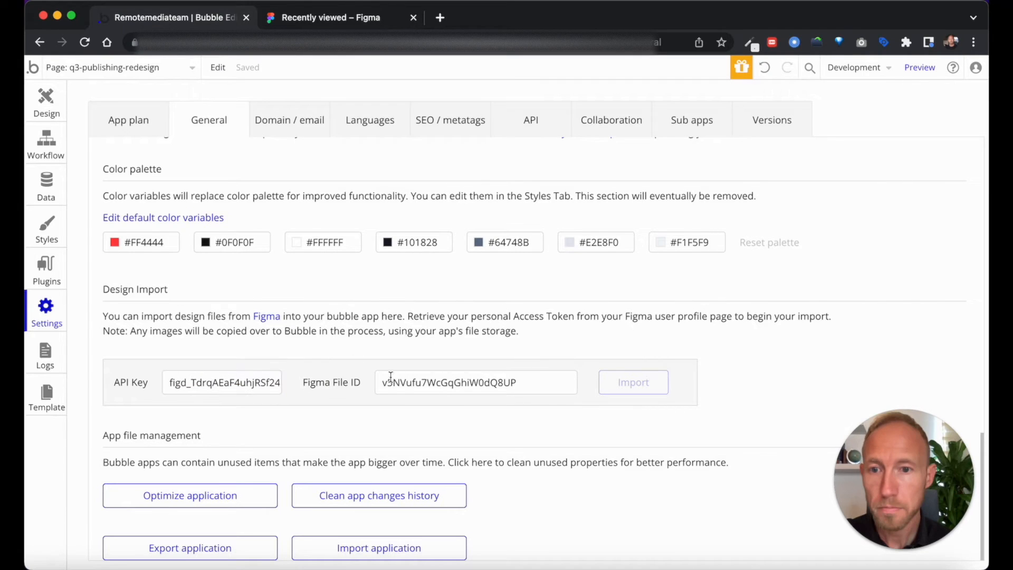
pyautogui.click(476, 382)
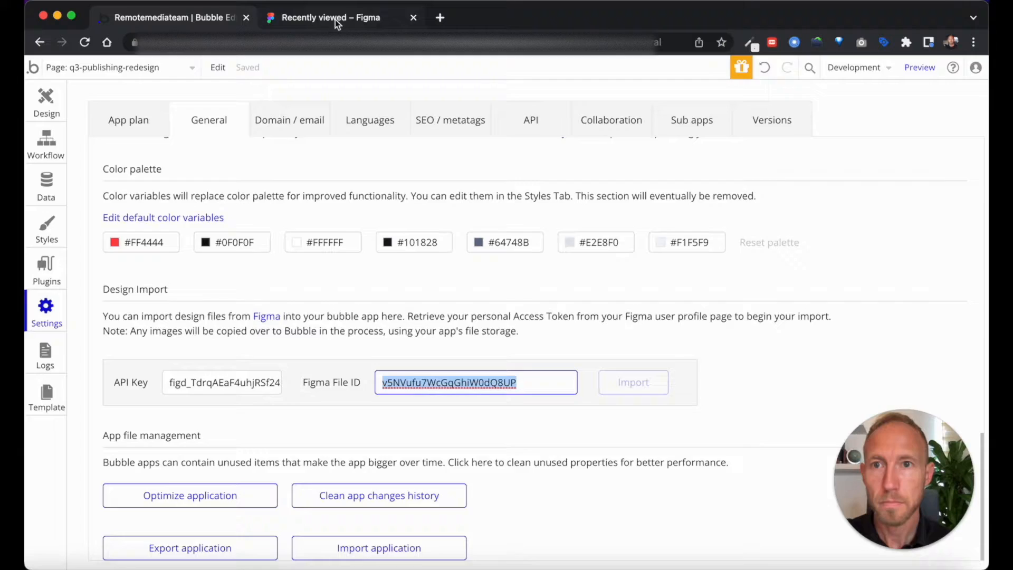
# Step: View the assignments design in Figma to read its file ID from the address
pyautogui.click(330, 18)
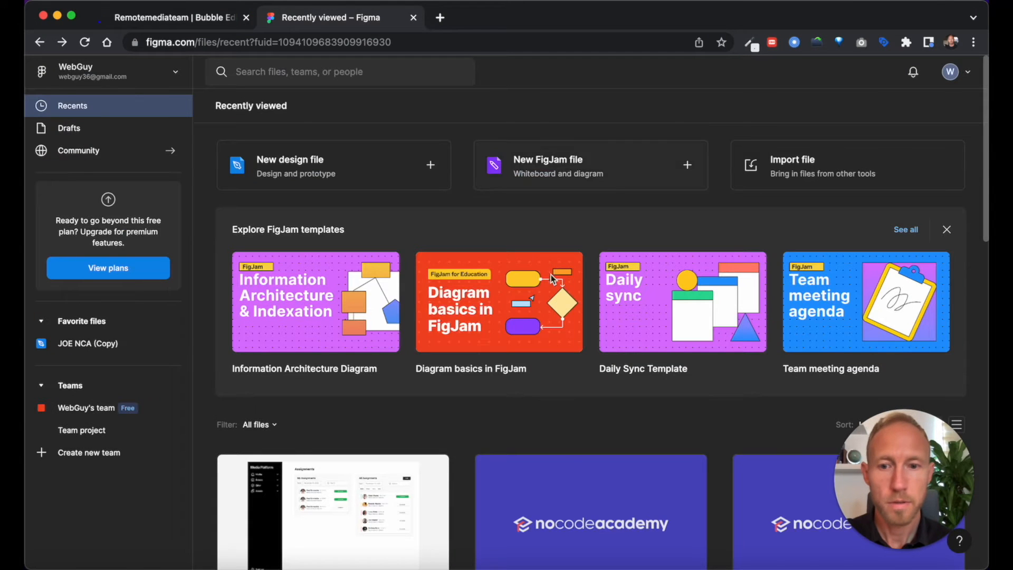
pyautogui.click(331, 511)
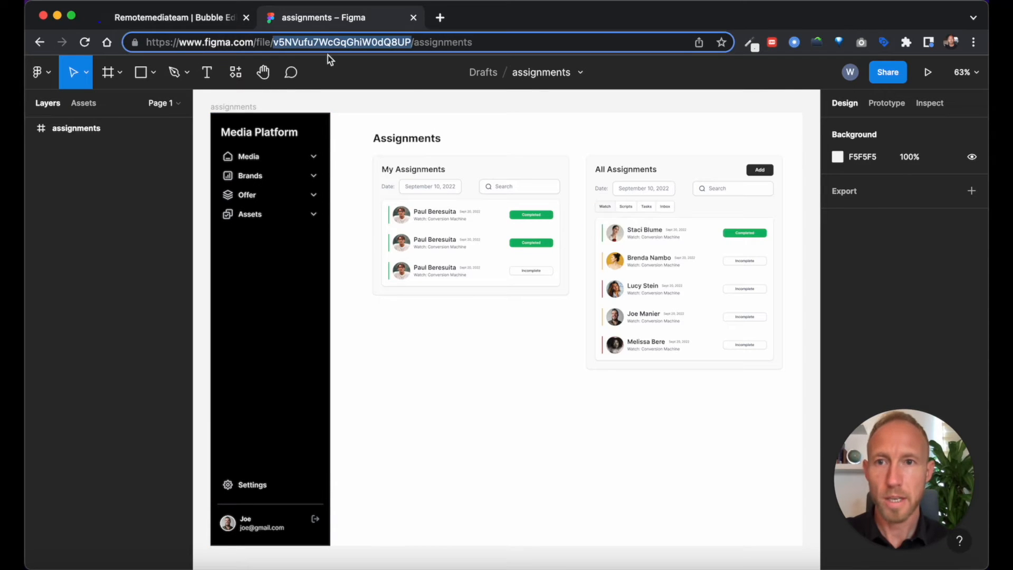
pyautogui.click(174, 18)
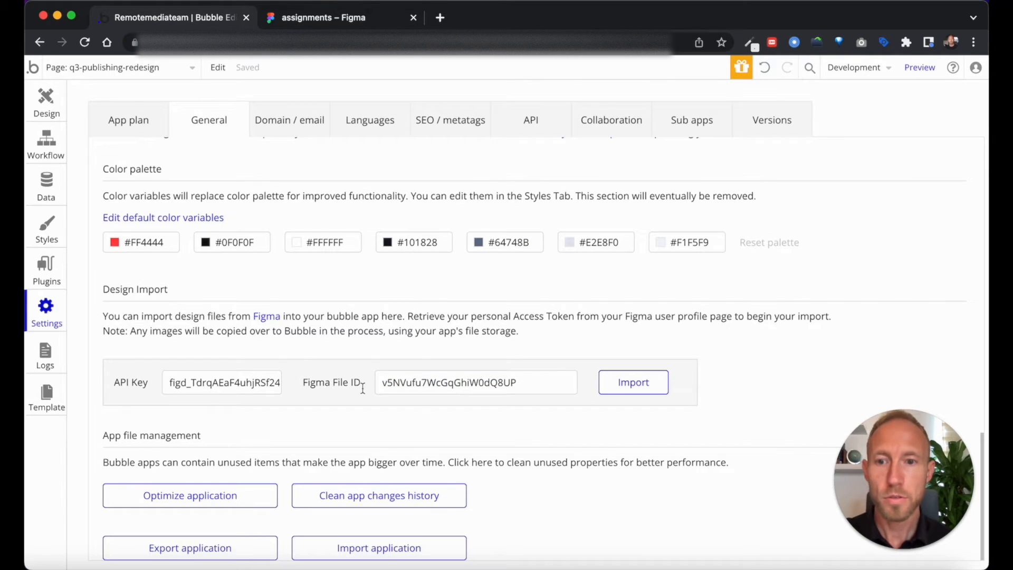
# Step: Verify the Figma File ID and run the Import, creating the assignments page
pyautogui.tripleClick(474, 382)
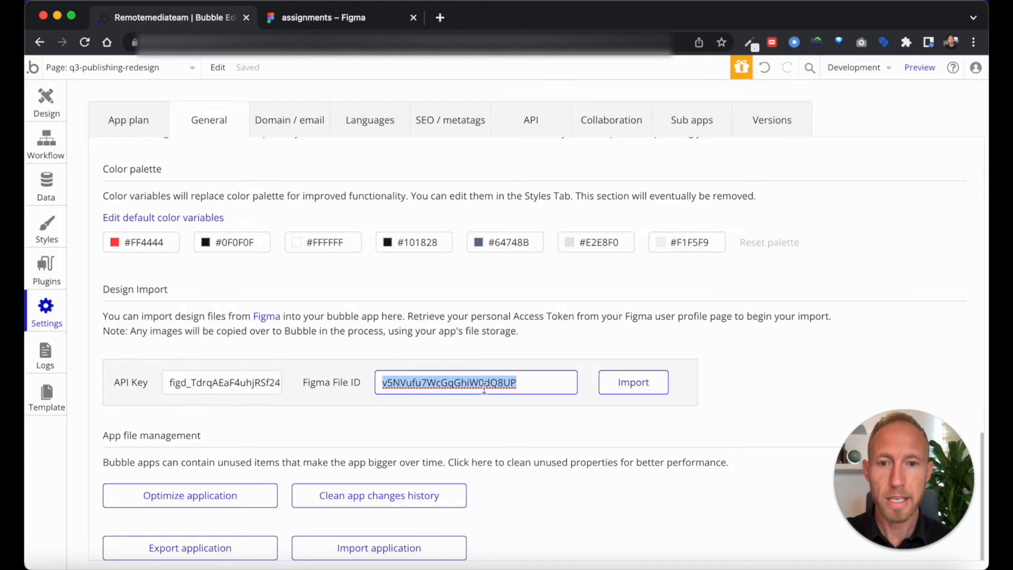
pyautogui.moveTo(533, 386)
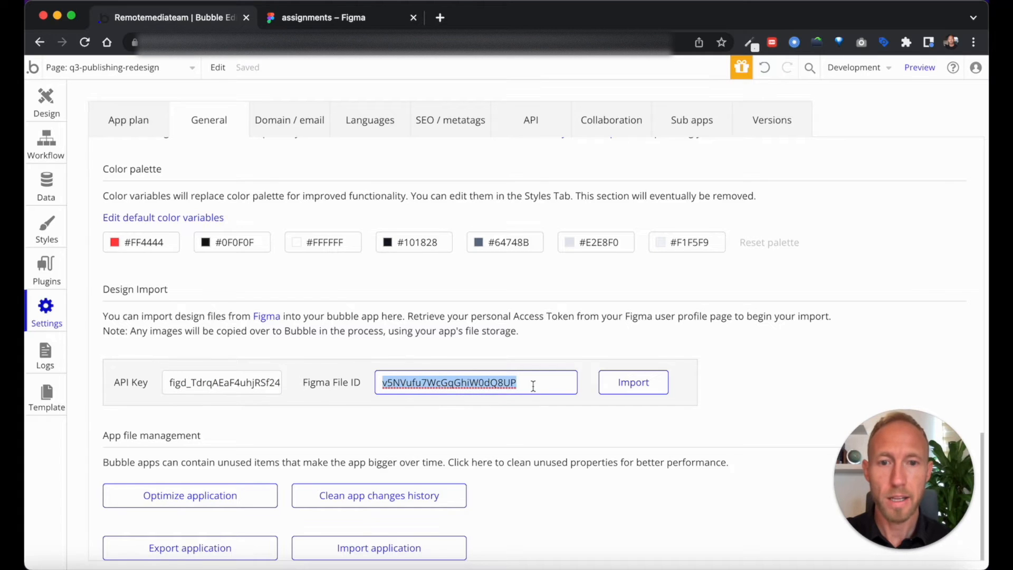
pyautogui.moveTo(632, 382)
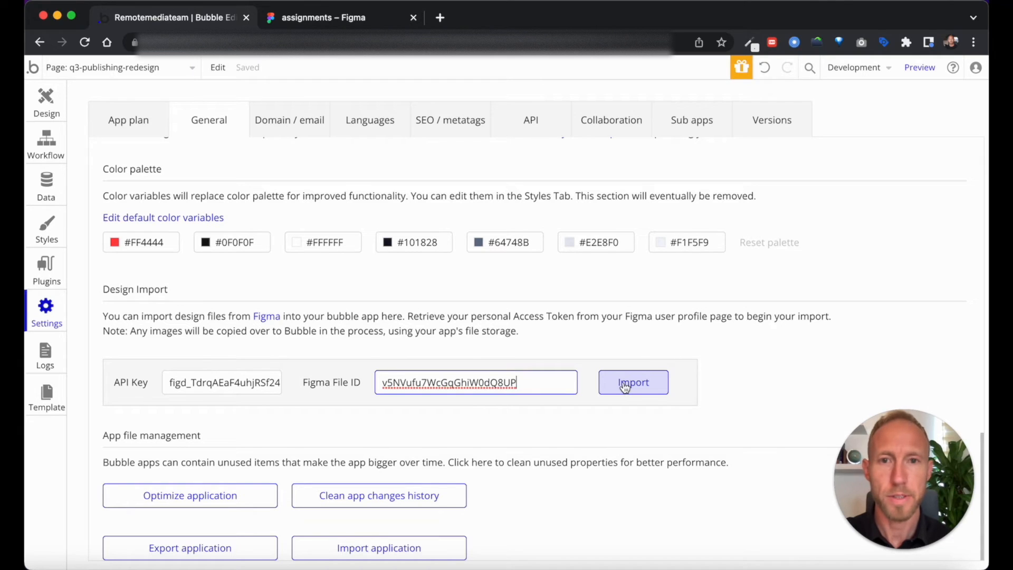
pyautogui.click(632, 382)
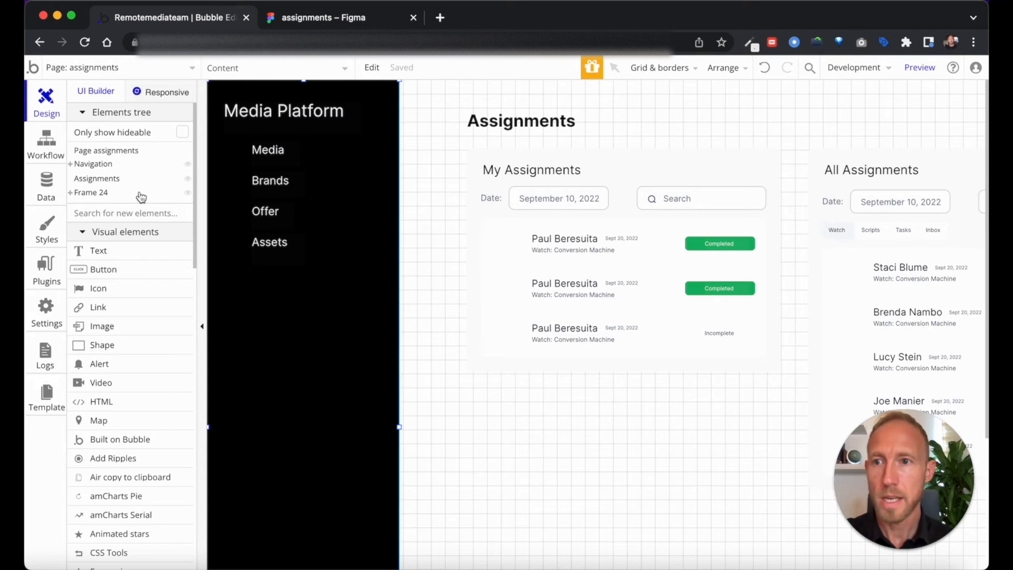
pyautogui.moveTo(183, 76)
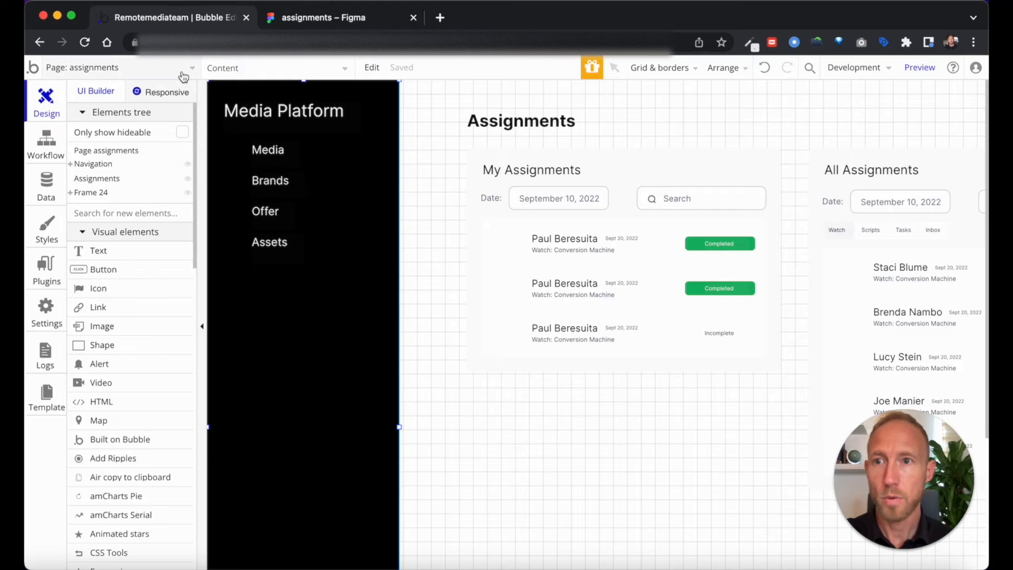
pyautogui.click(113, 67)
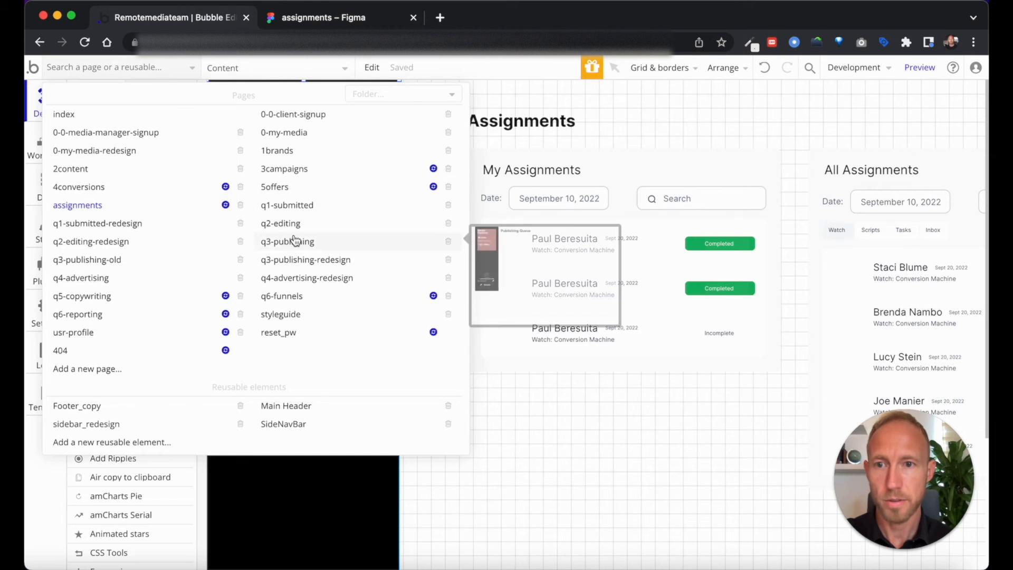
pyautogui.click(78, 205)
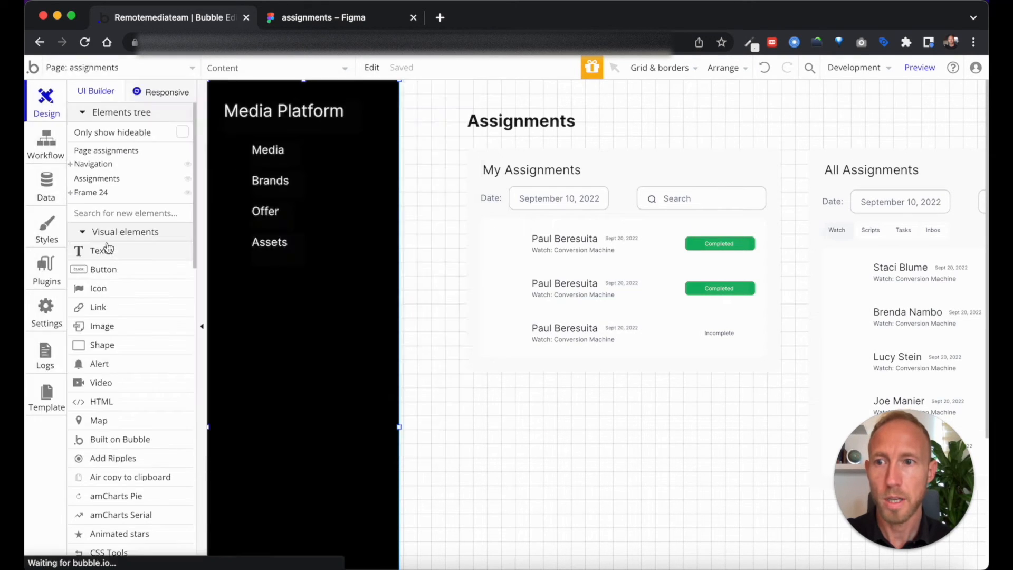
pyautogui.click(918, 67)
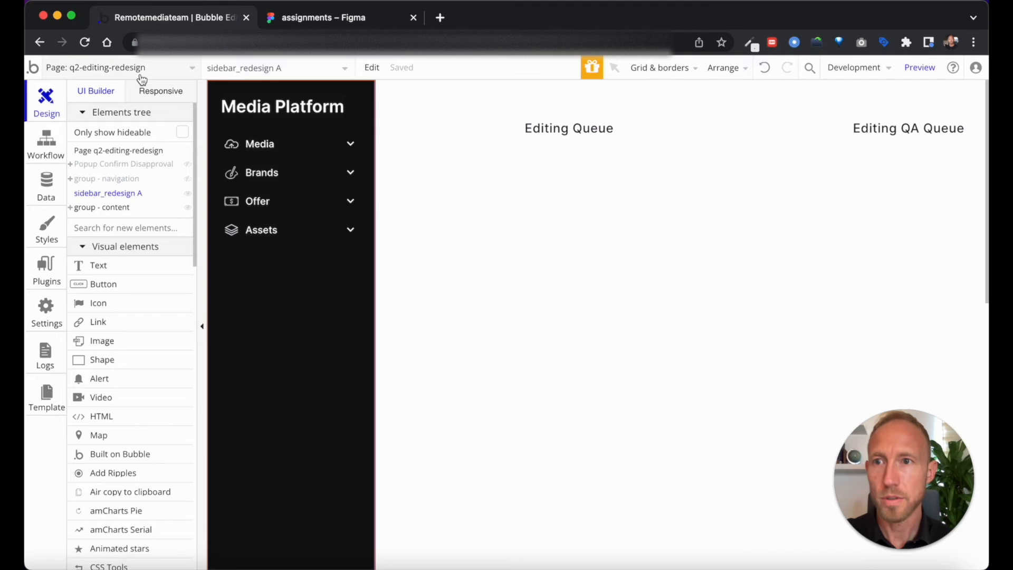
pyautogui.click(119, 67)
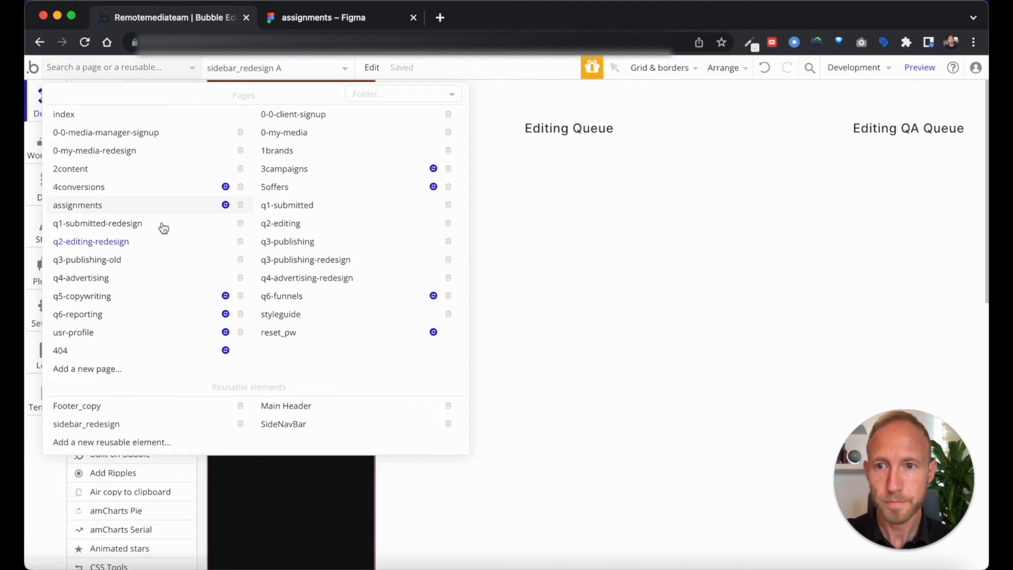
pyautogui.click(77, 205)
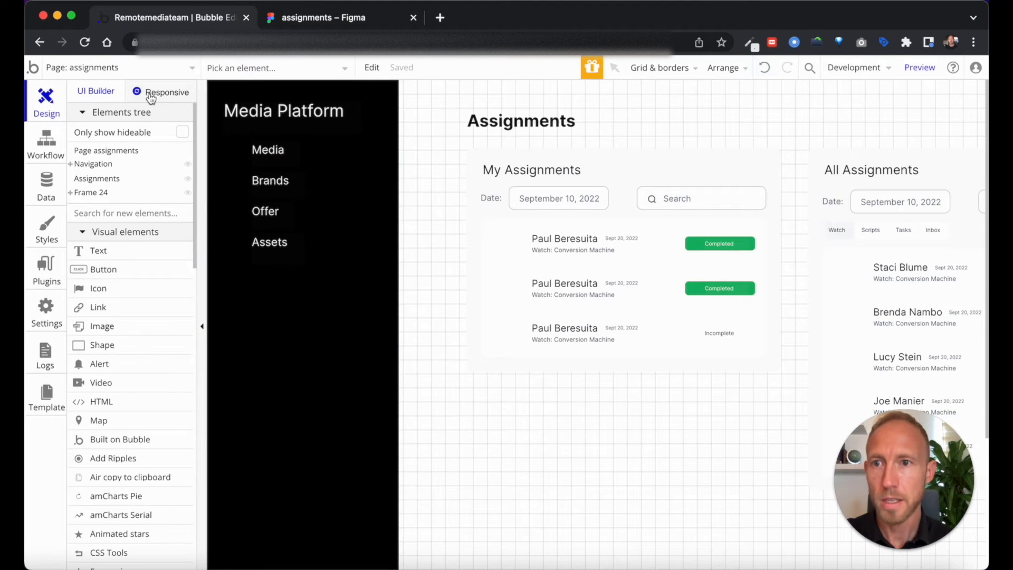
# Step: Convert the assignments page to the Responsive Engine with a legacy backup copy kept
pyautogui.click(167, 92)
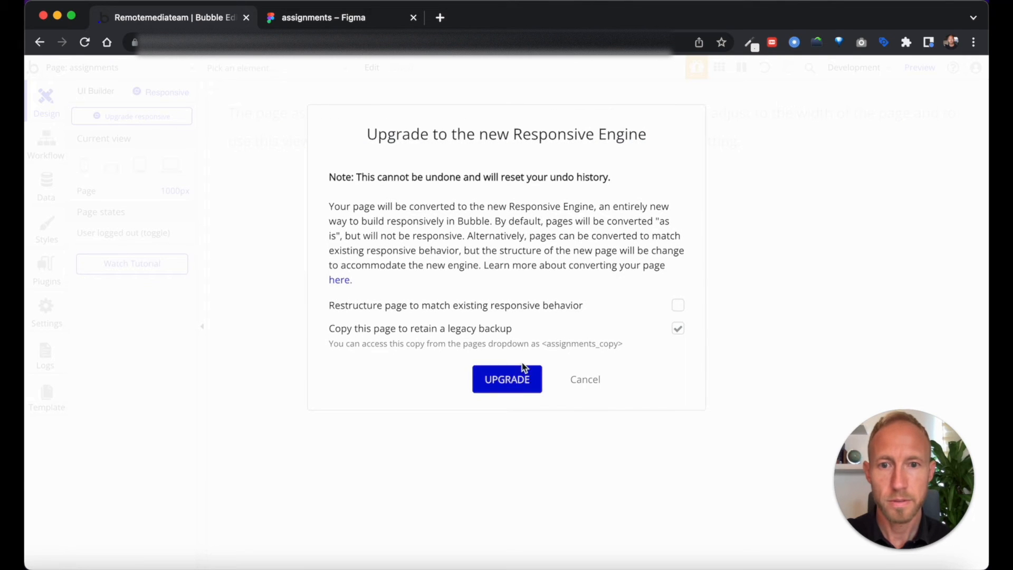
pyautogui.click(507, 379)
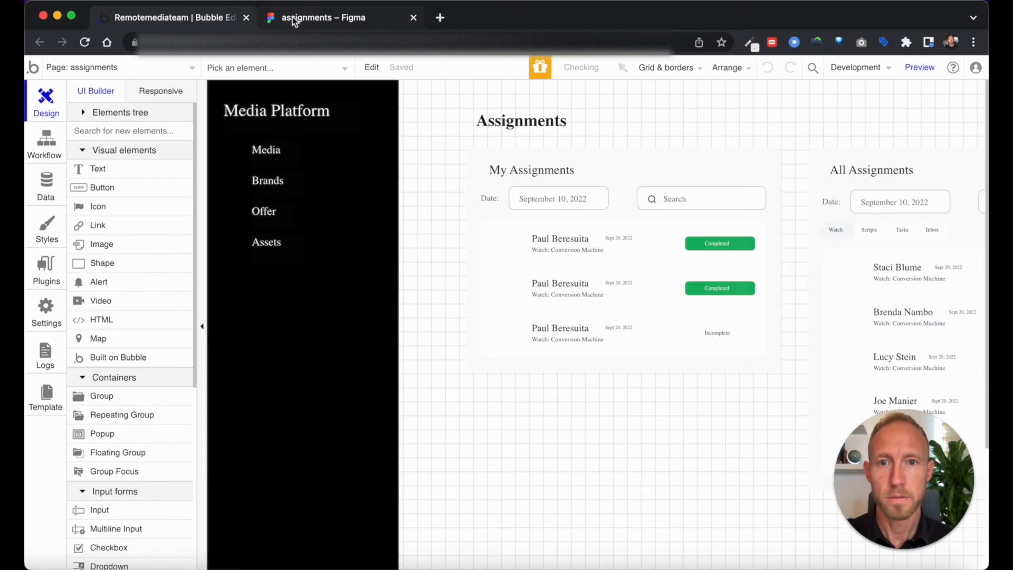
# Step: Expand Navigation and Frame 24 in the Elements tree to show the imported cards
pyautogui.click(120, 112)
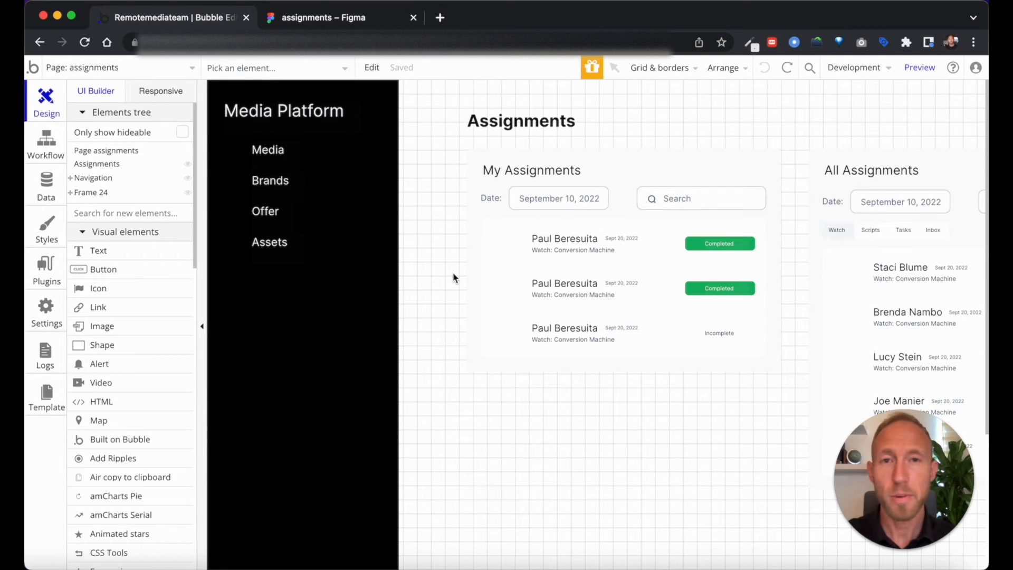
pyautogui.click(558, 198)
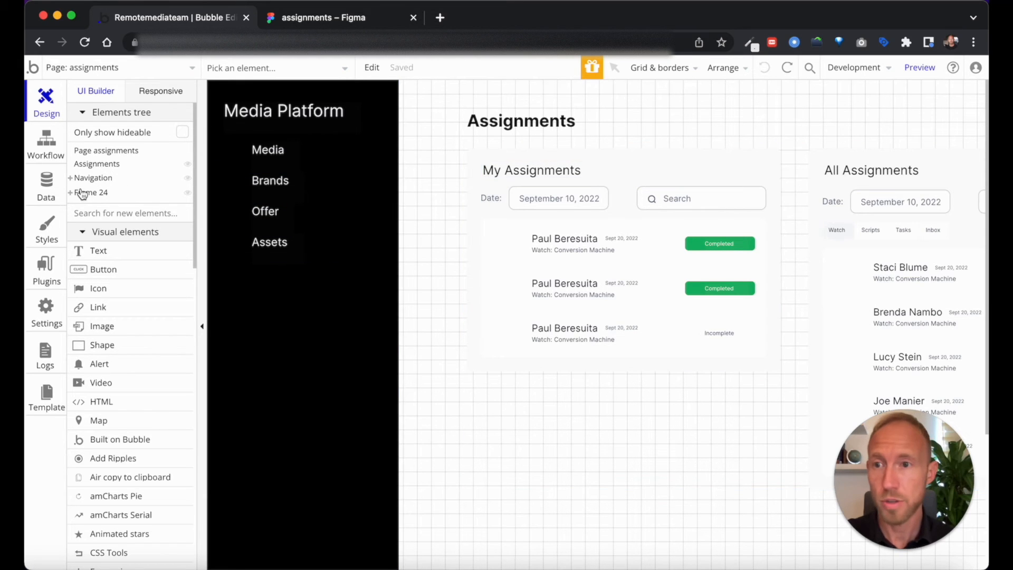
pyautogui.click(69, 192)
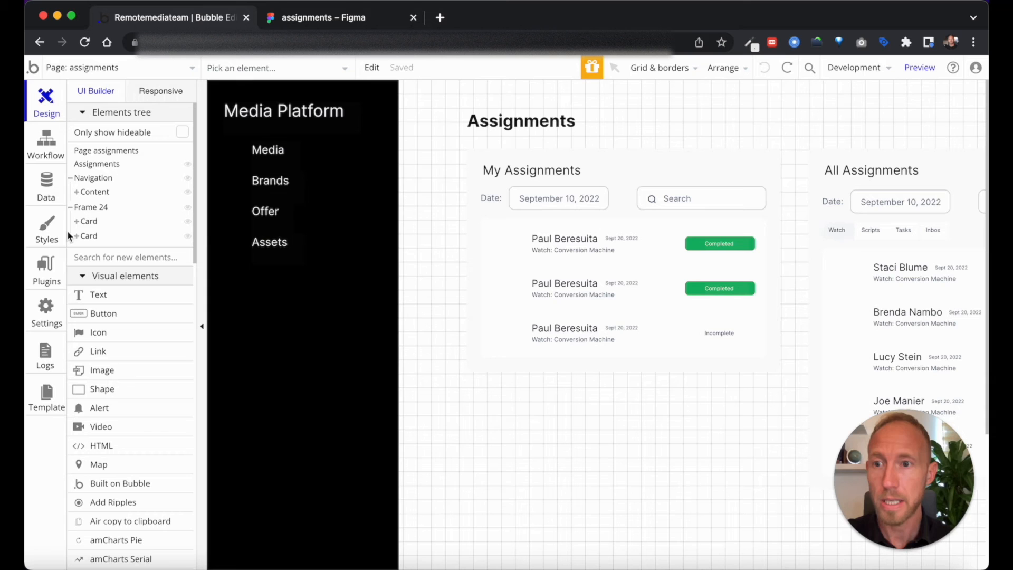
pyautogui.click(484, 231)
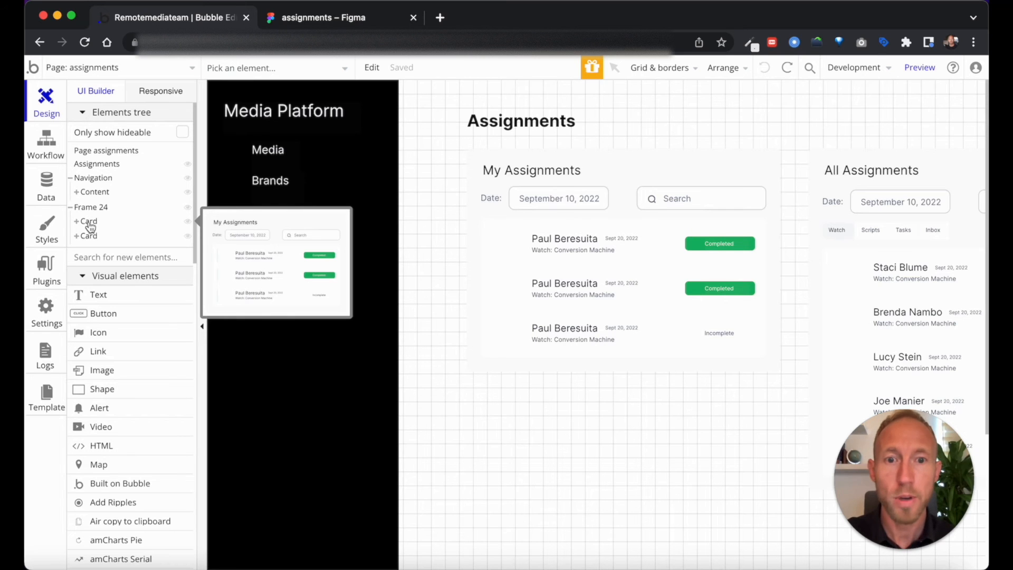
# Step: Inspect the first Card's properties and reveal its child layers
pyautogui.click(88, 220)
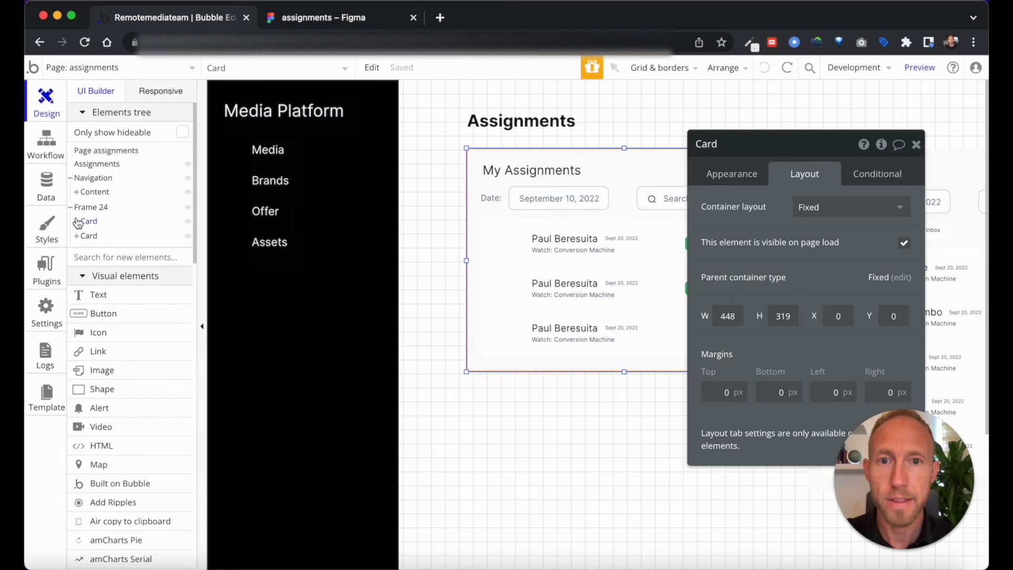
pyautogui.click(77, 221)
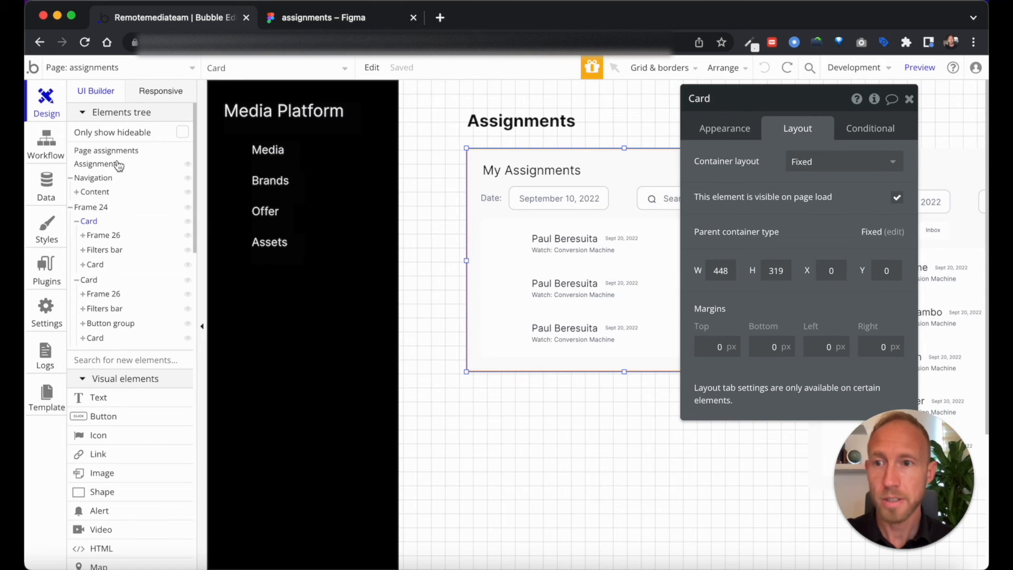
pyautogui.moveTo(113, 158)
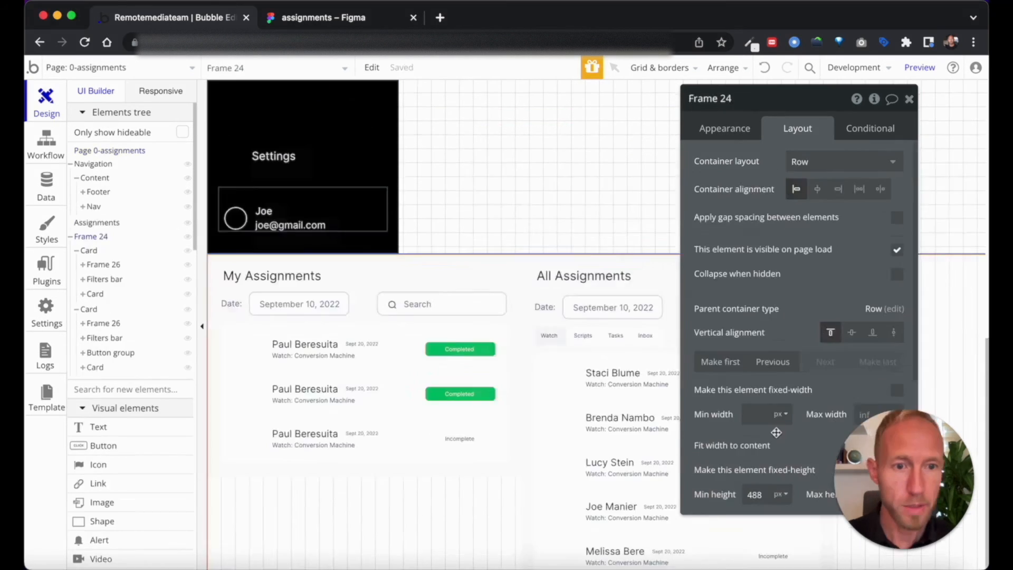
# Step: Show the 0-assignments page with Frame 24's Row container layout
pyautogui.click(471, 110)
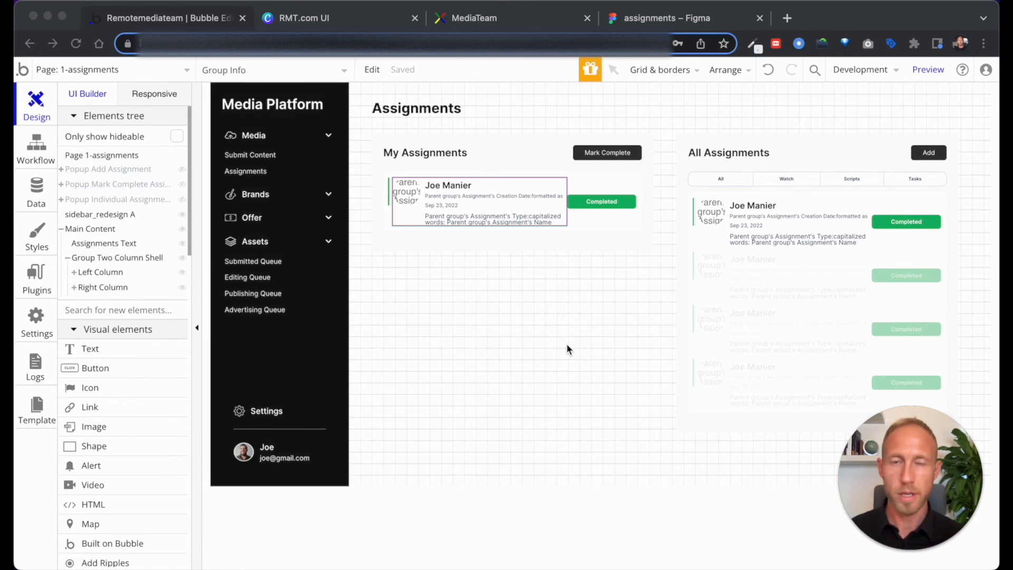
pyautogui.moveTo(605, 214)
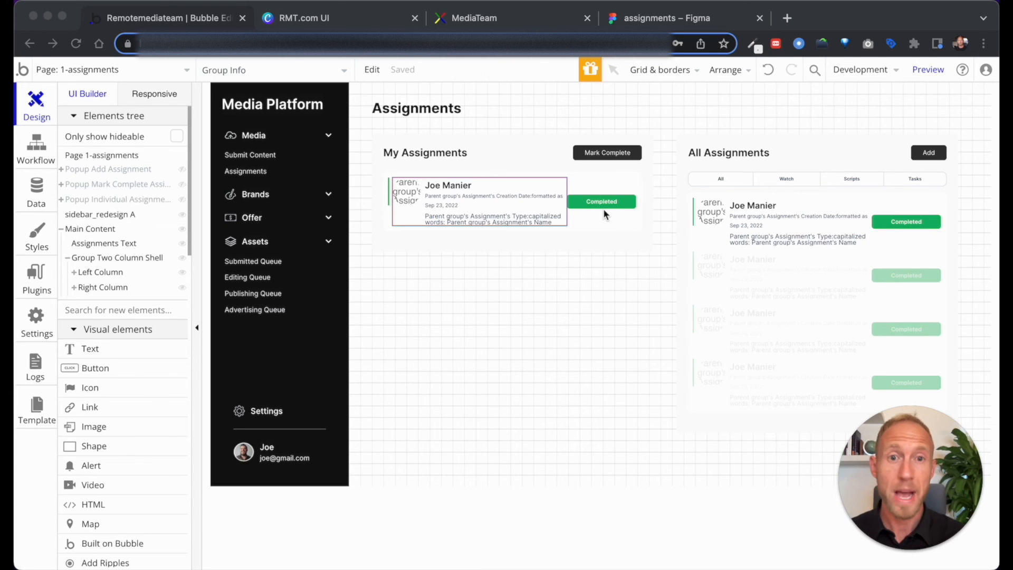
pyautogui.moveTo(580, 241)
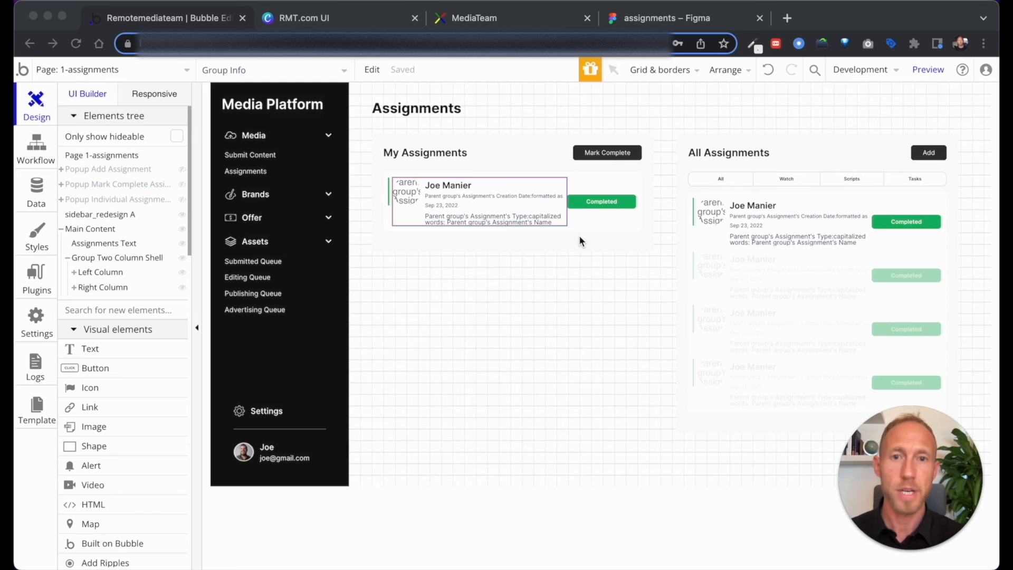
pyautogui.moveTo(567, 242)
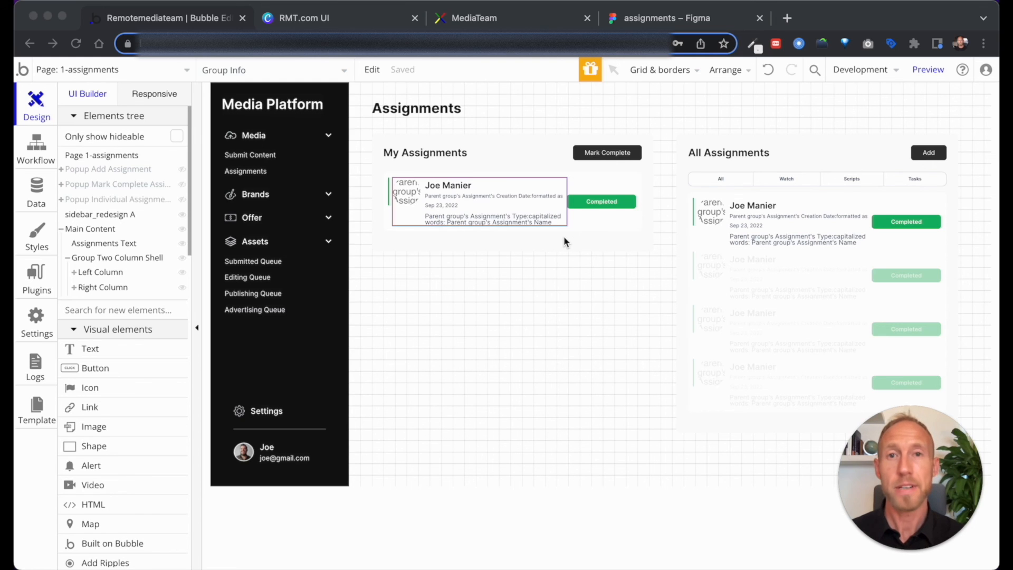
pyautogui.moveTo(566, 245)
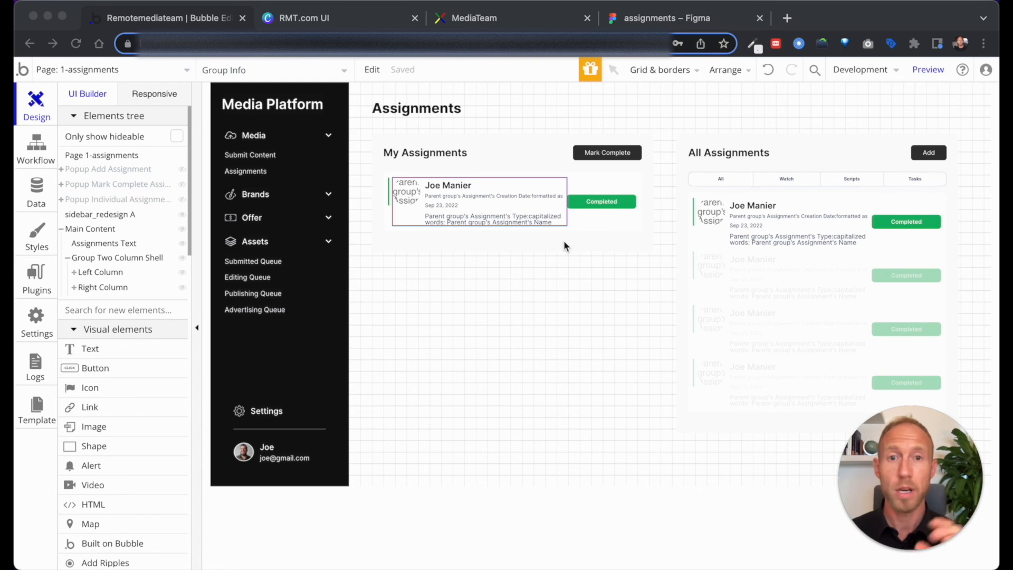
# Step: Preview the rebuilt 1-assignments page listing live assignment data in the running app
pyautogui.click(564, 248)
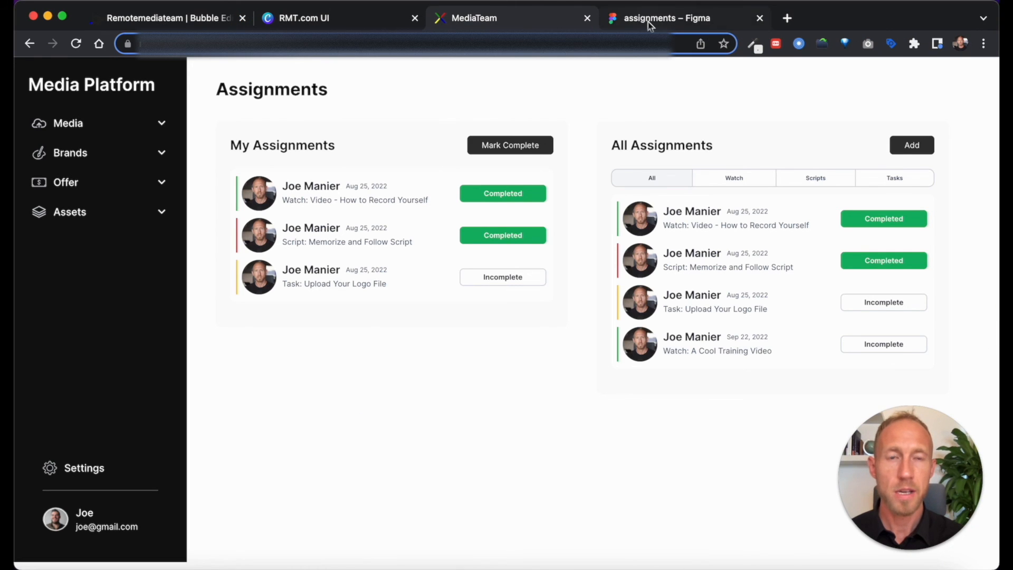
# Step: Compare the original Figma assignments frame with the built page, ending back in the Bubble editor
pyautogui.click(667, 18)
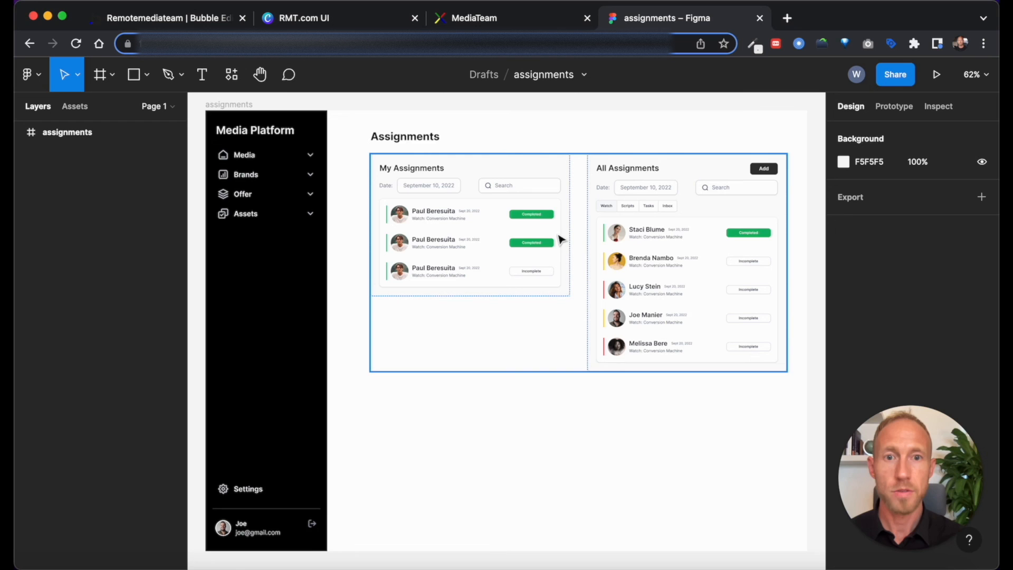
pyautogui.click(527, 125)
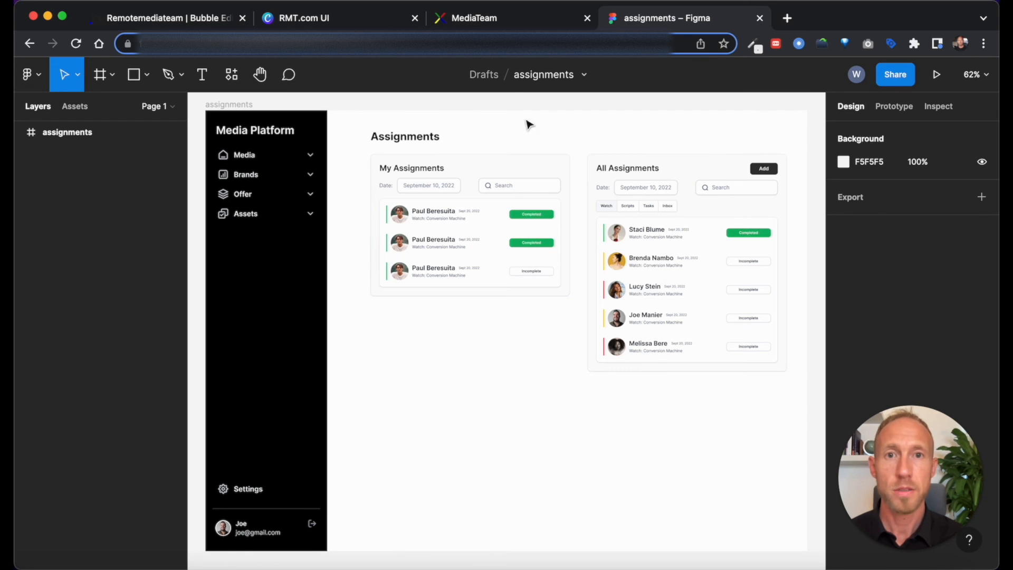
pyautogui.click(168, 17)
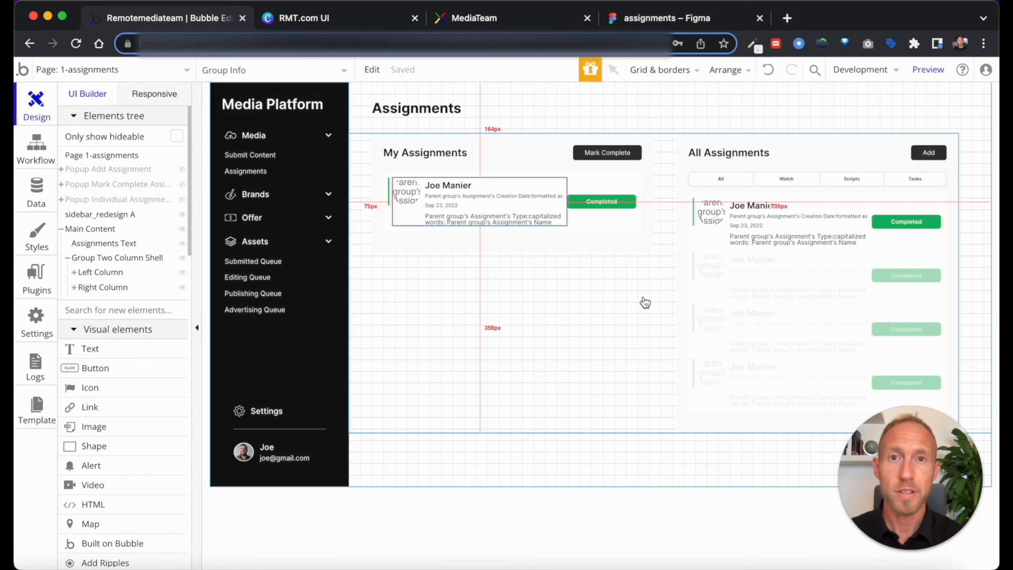
pyautogui.moveTo(386, 277)
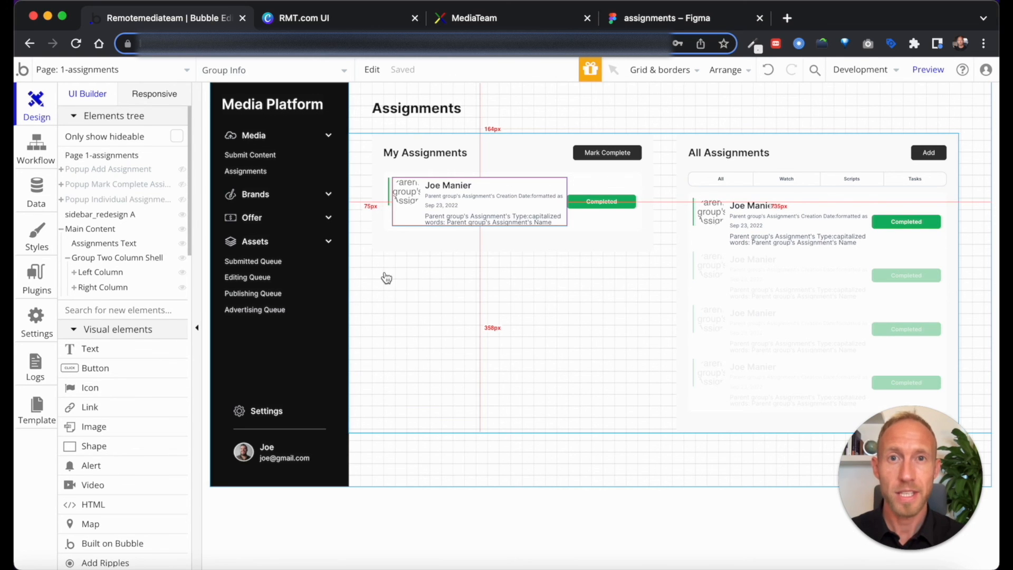